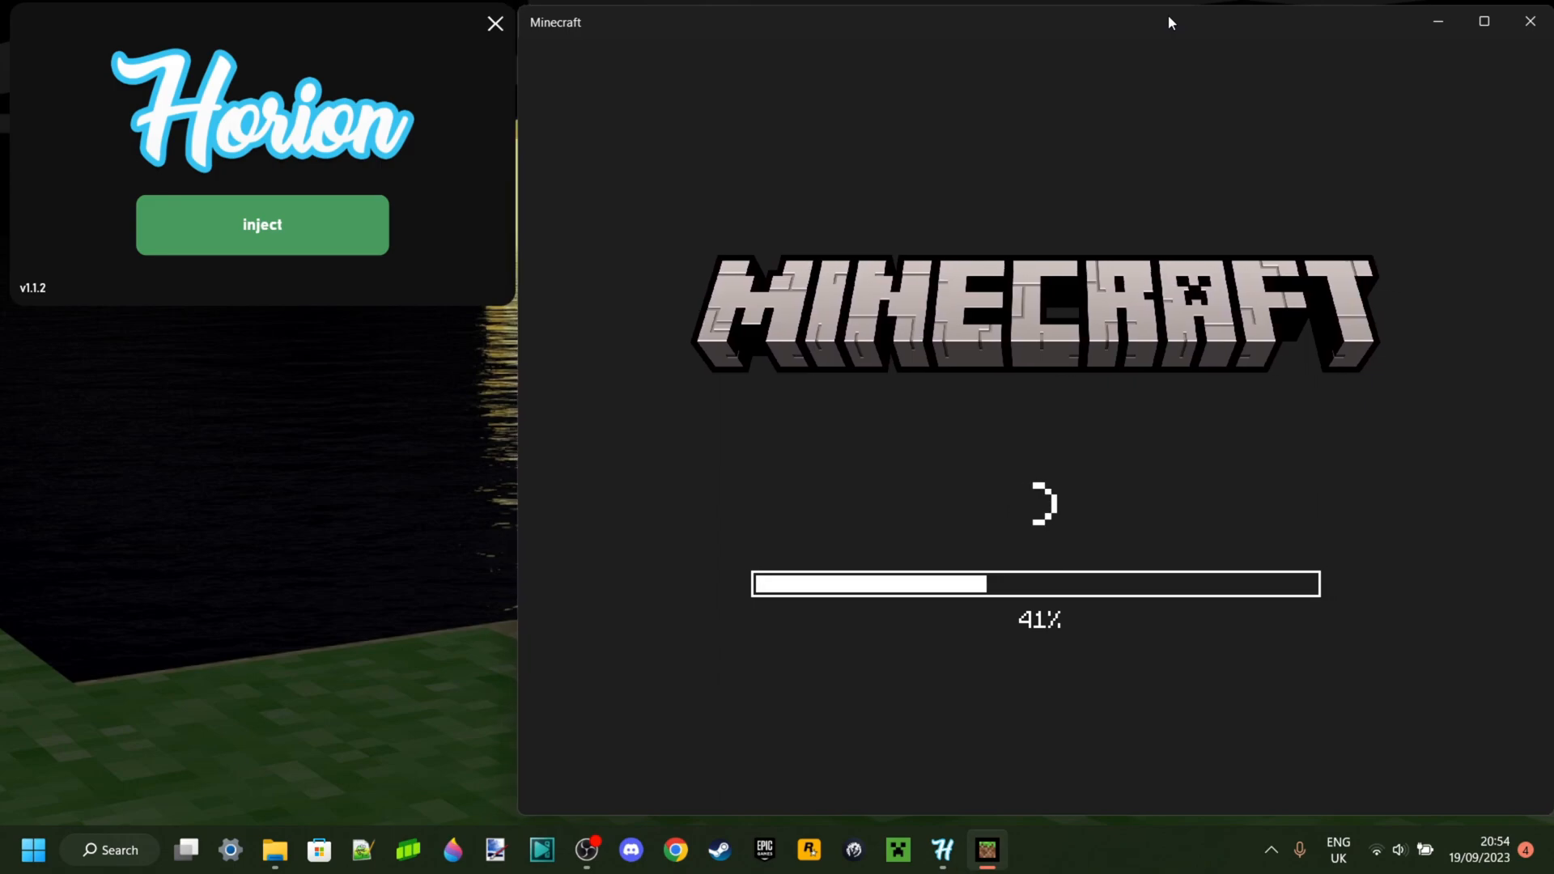
mouse_move(758, 357)
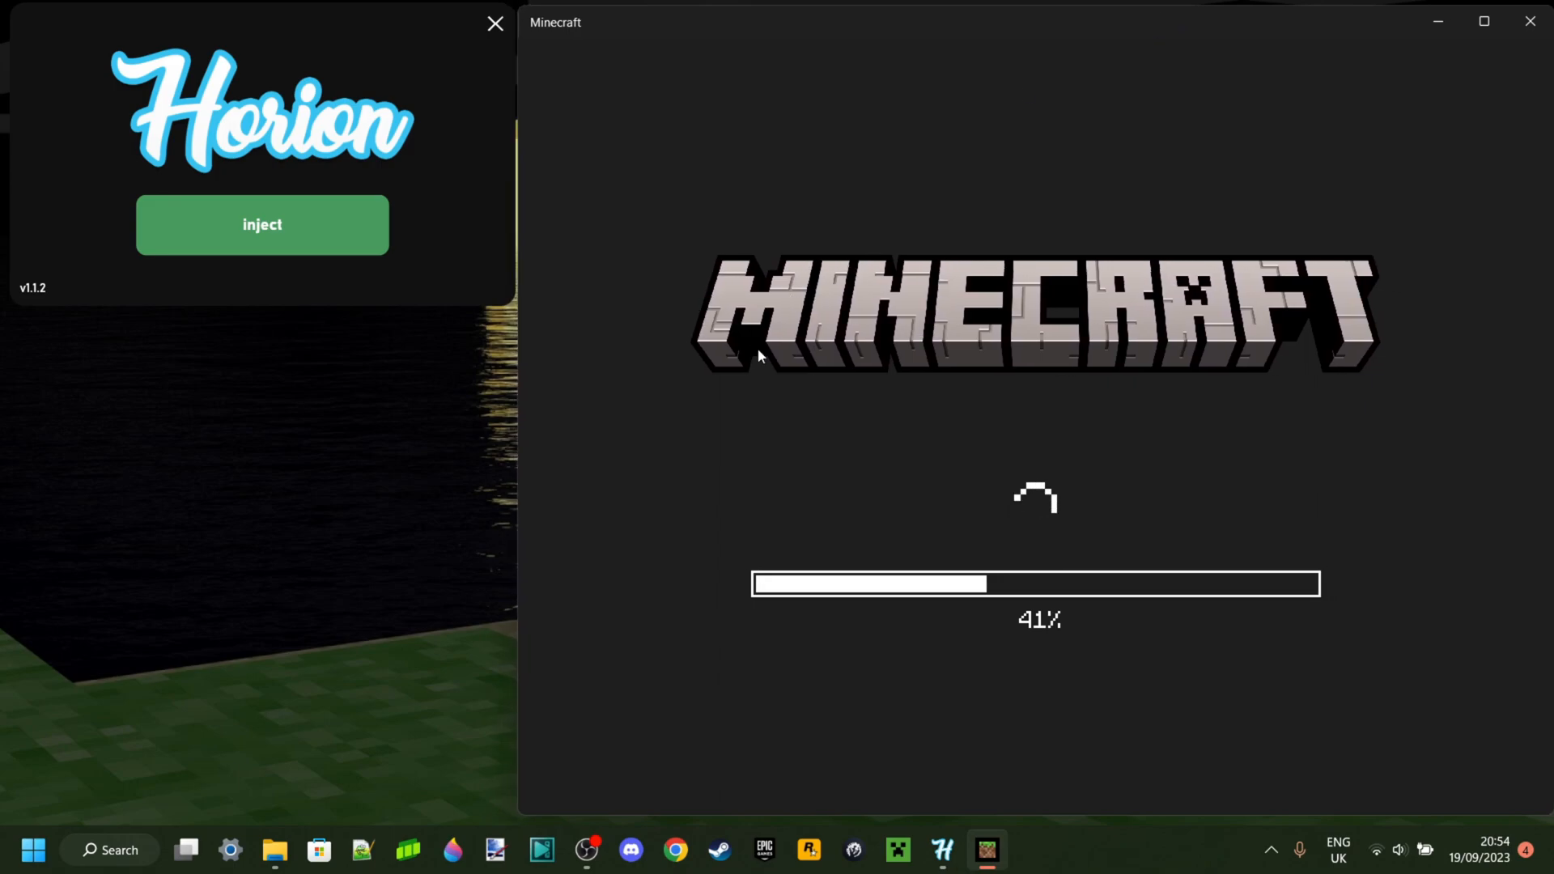
mouse_move(724, 345)
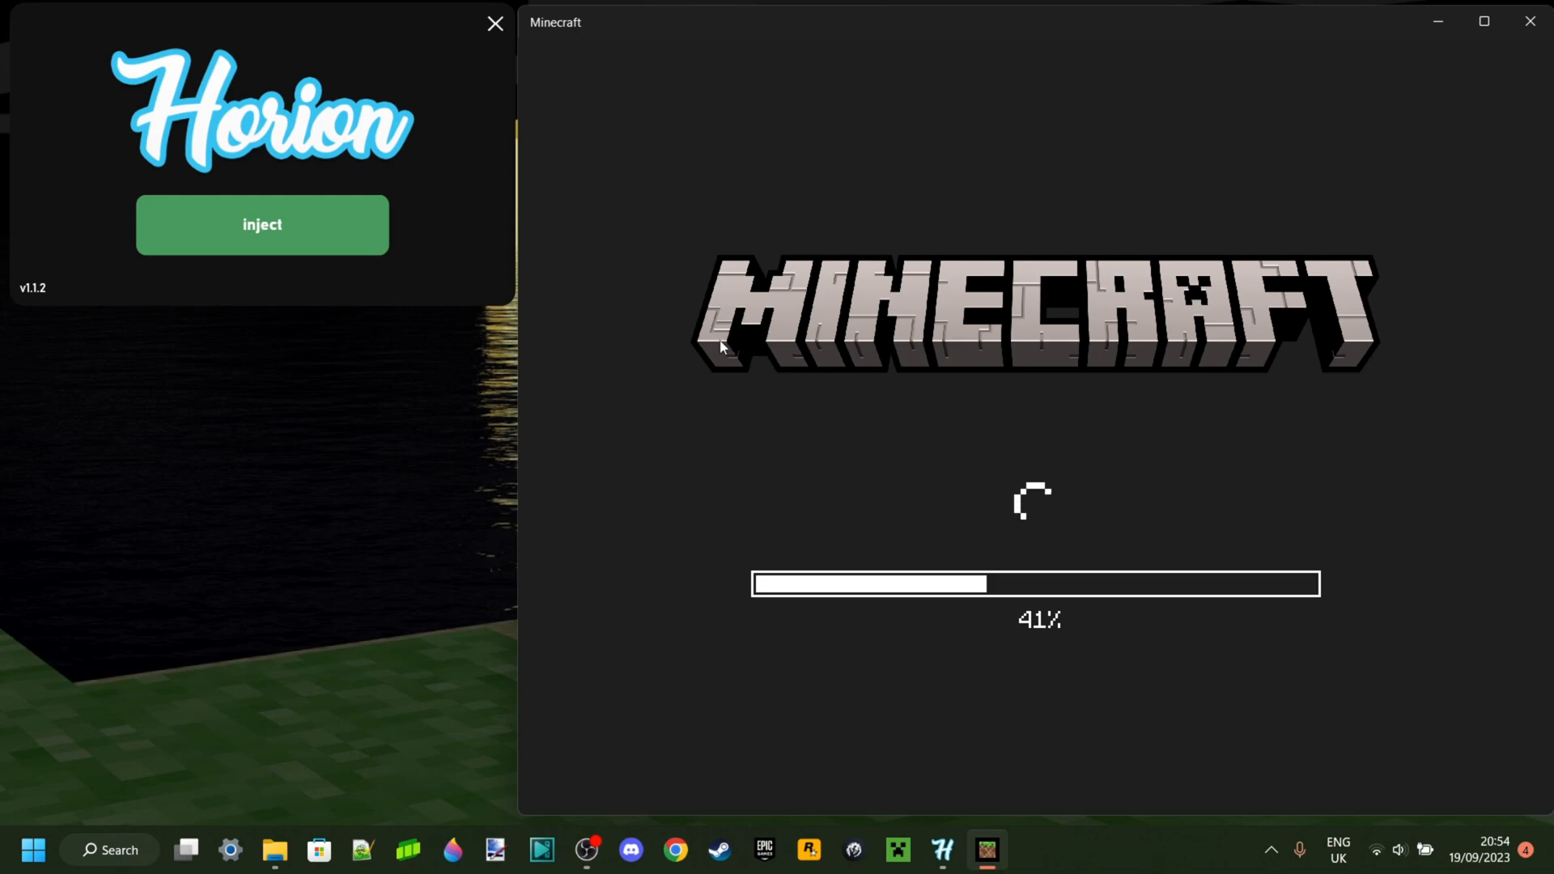
mouse_move(1288, 340)
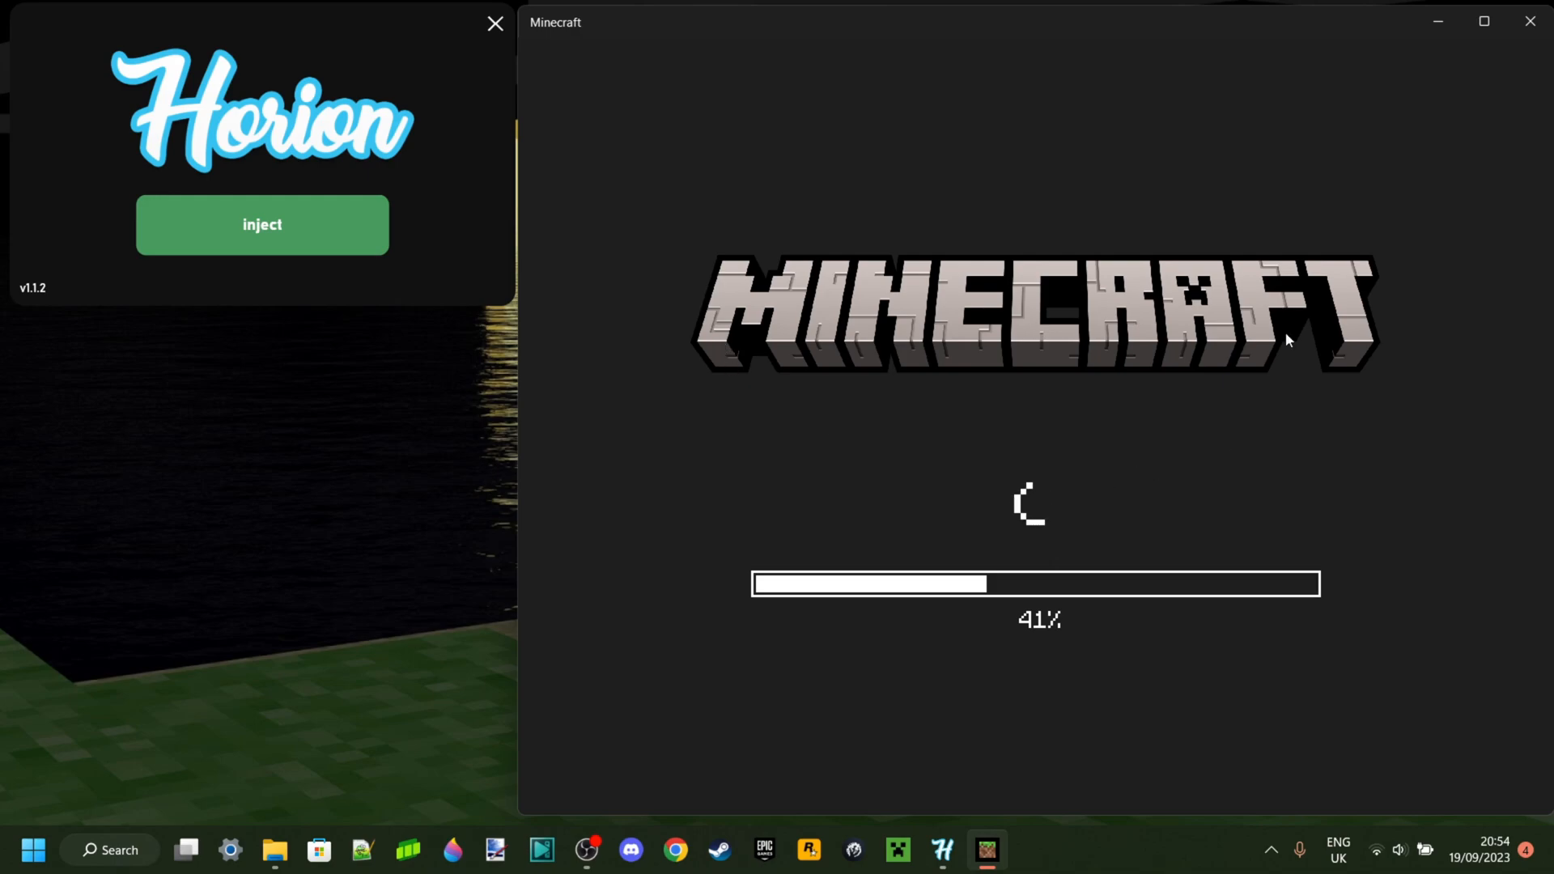